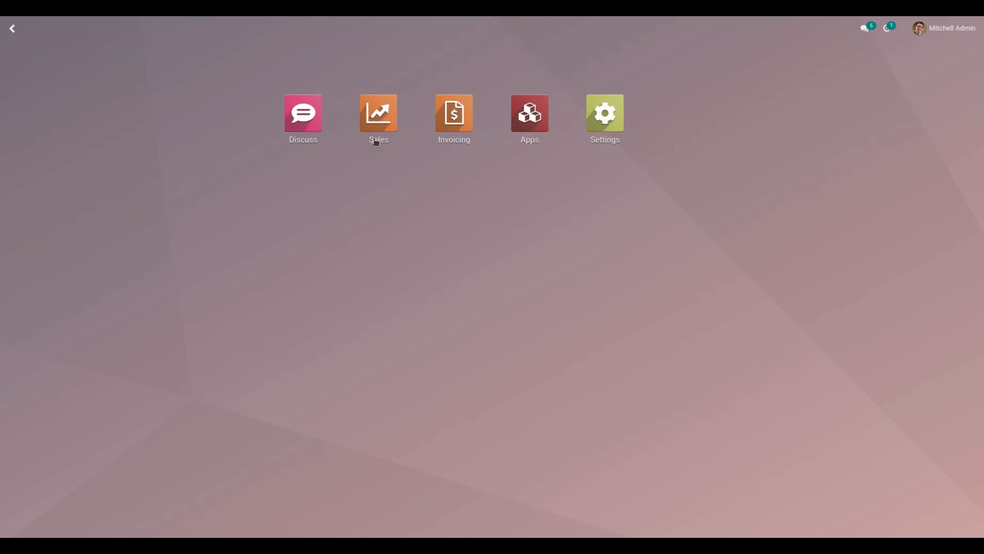
Step: Launch the Turnover Fluctuation report from the Sales Reporting menu
{"action": "left_click", "coordinate": [378, 113]}
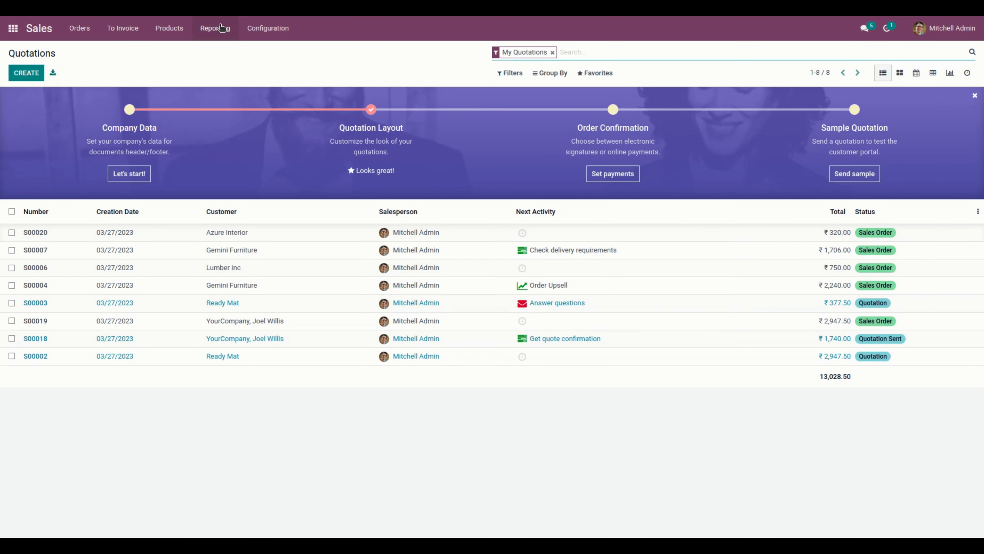
{"action": "left_click", "coordinate": [215, 28]}
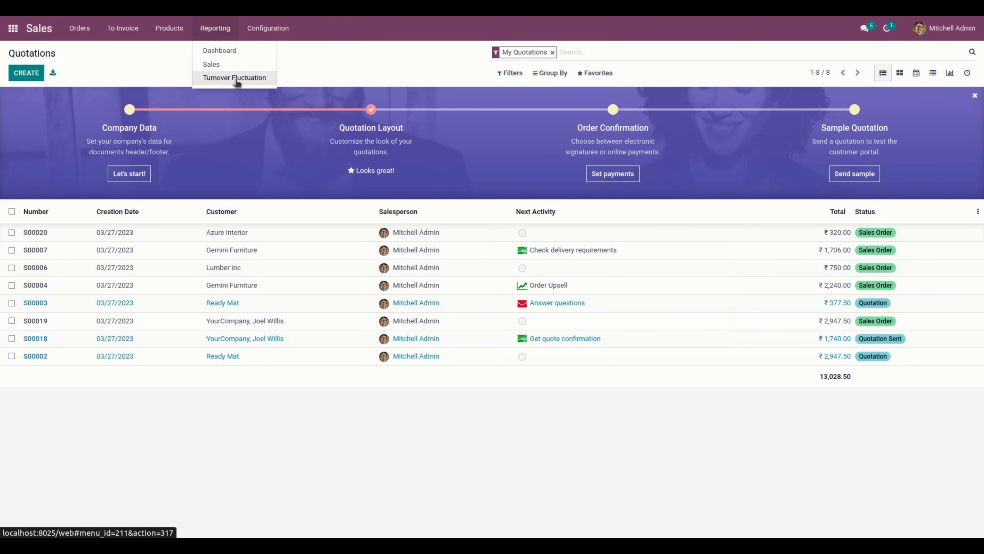
{"action": "left_click", "coordinate": [235, 78]}
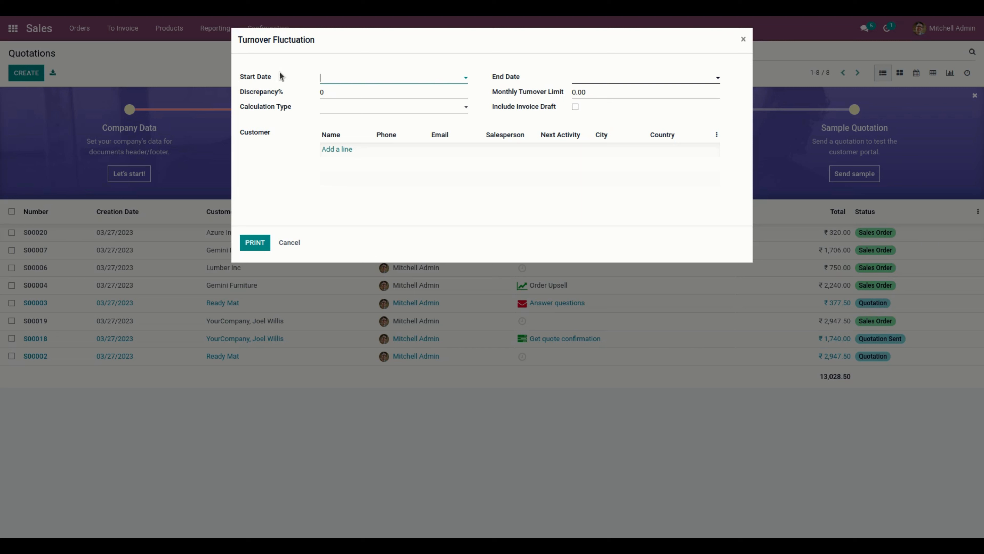
{"action": "mouse_move", "coordinate": [364, 122]}
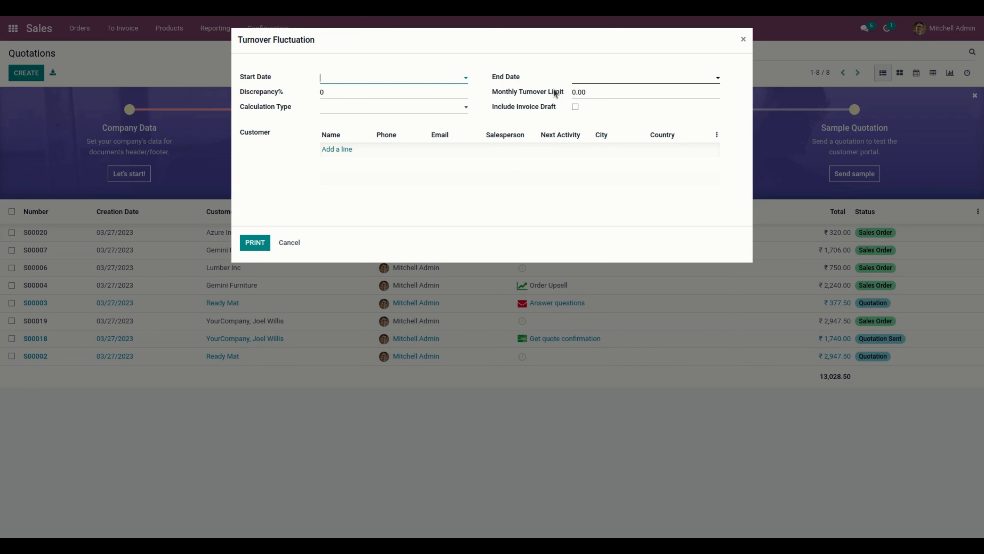
{"action": "mouse_move", "coordinate": [282, 114]}
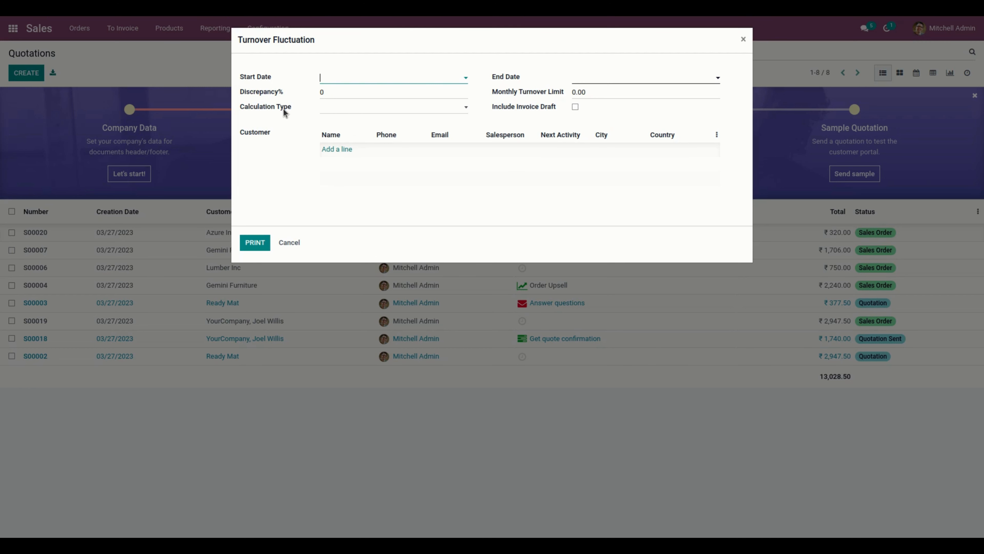
Step: Select a field in the Turnover Fluctuation form while setting the 03/01/2023 start date
{"action": "left_click", "coordinate": [394, 107]}
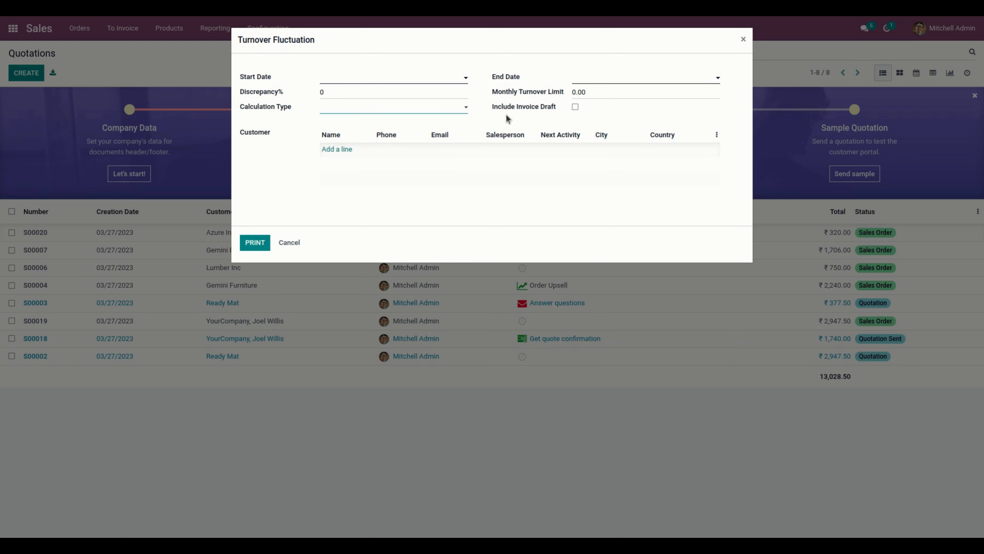
{"action": "mouse_move", "coordinate": [557, 111]}
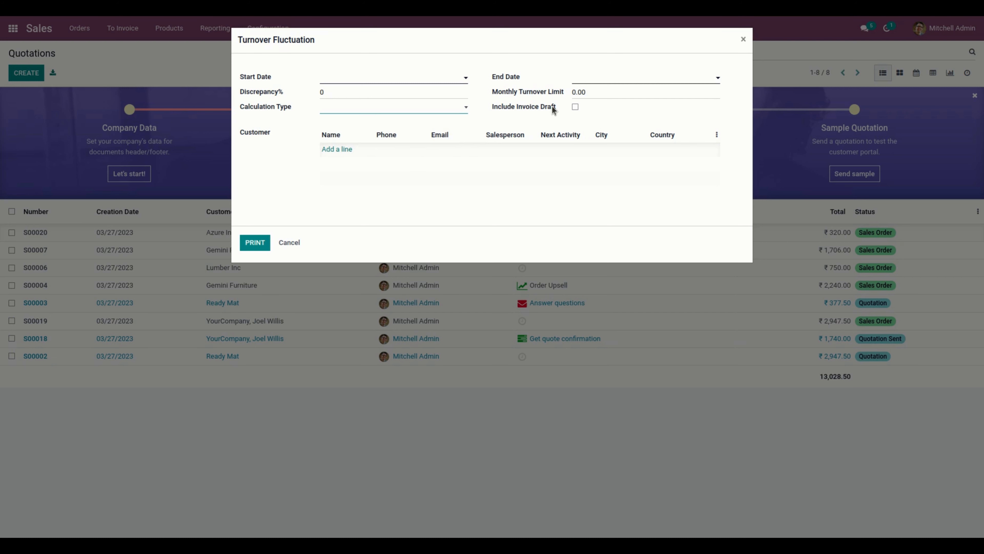
{"action": "mouse_move", "coordinate": [389, 82]}
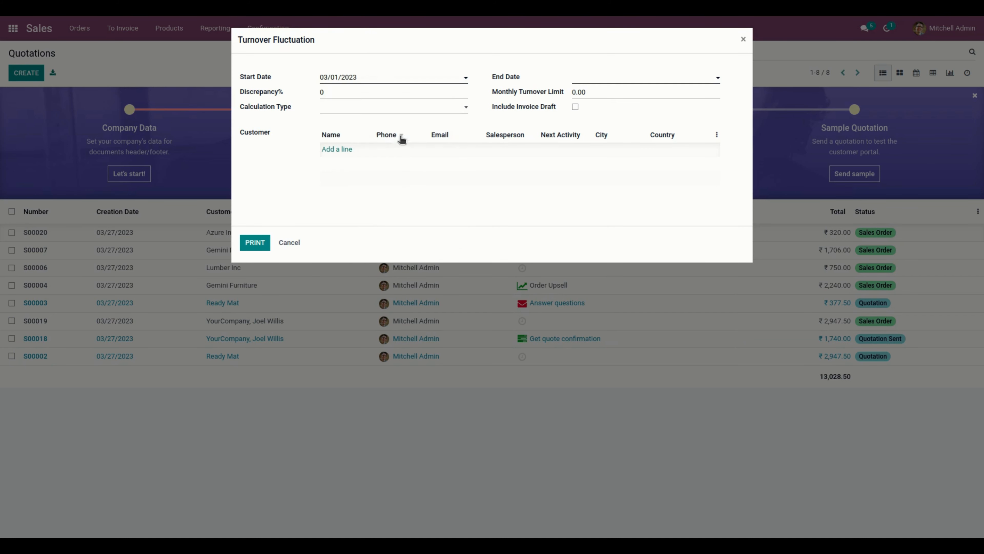
Step: Set end date 03/31/2023, discrepancy 10 and monthly turnover limit 1000
{"action": "left_click", "coordinate": [612, 80]}
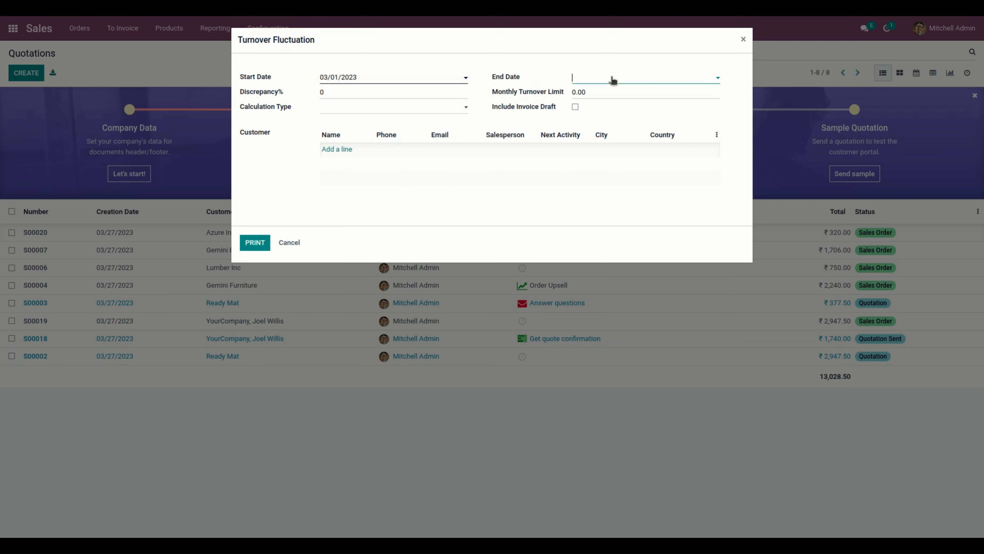
{"action": "left_click", "coordinate": [628, 78]}
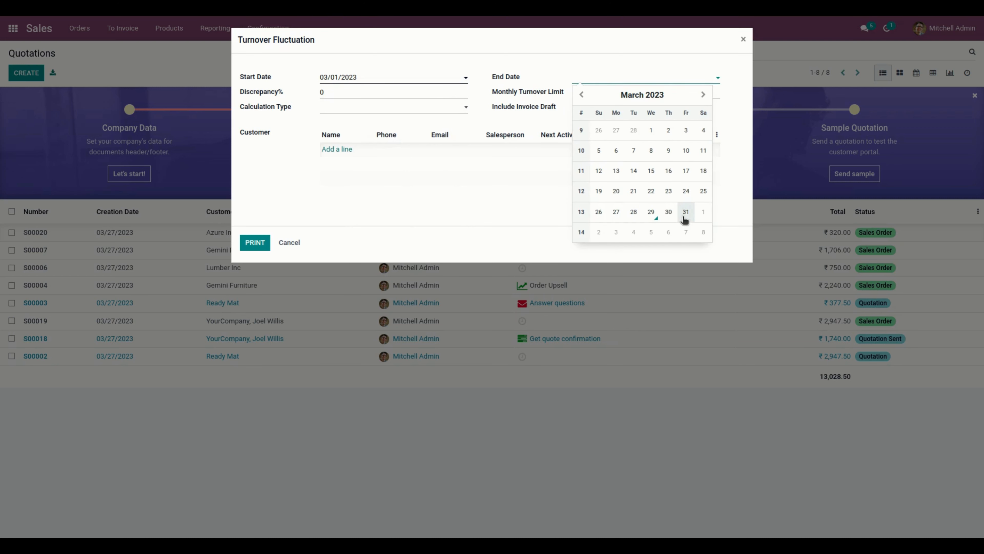
{"action": "left_click", "coordinate": [686, 211]}
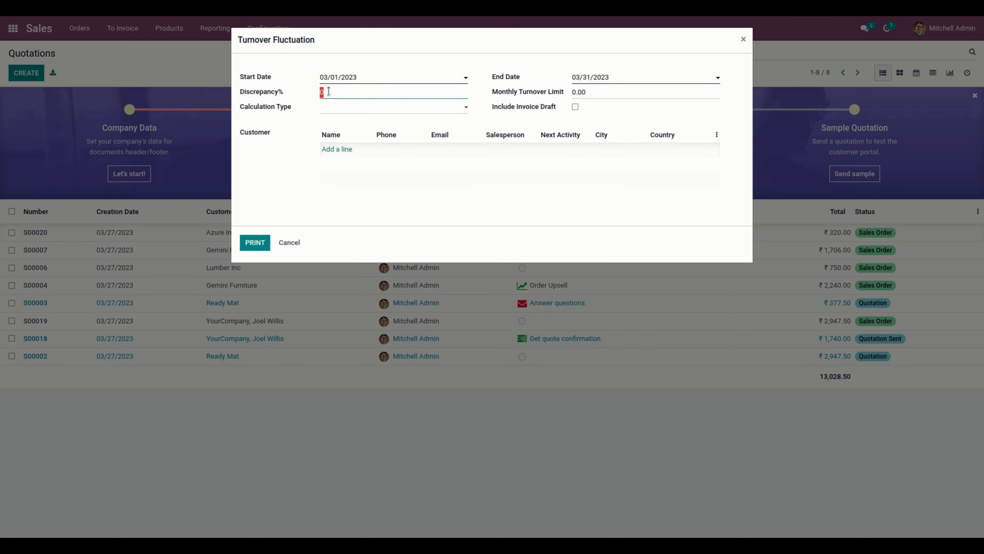
{"action": "type", "text": "10"}
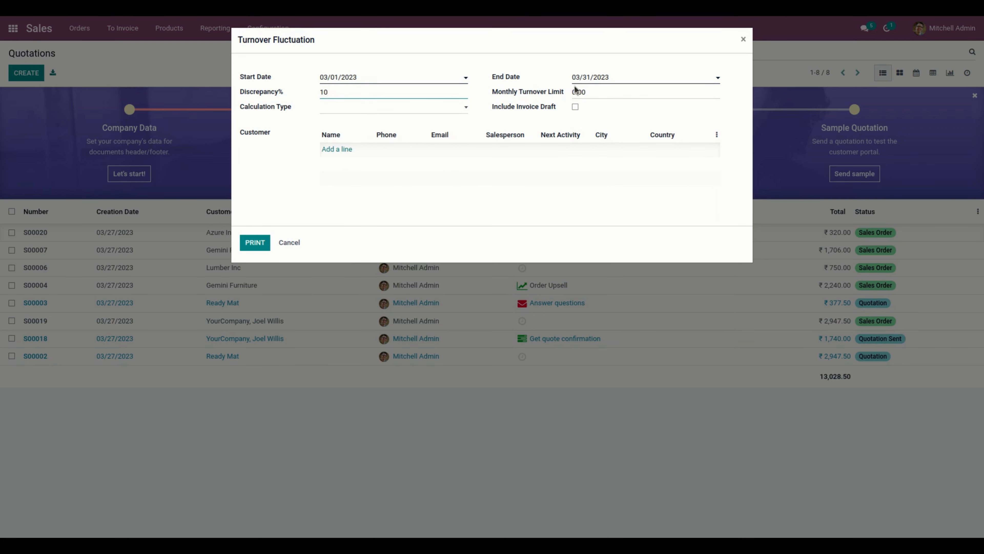
{"action": "type", "text": "100"}
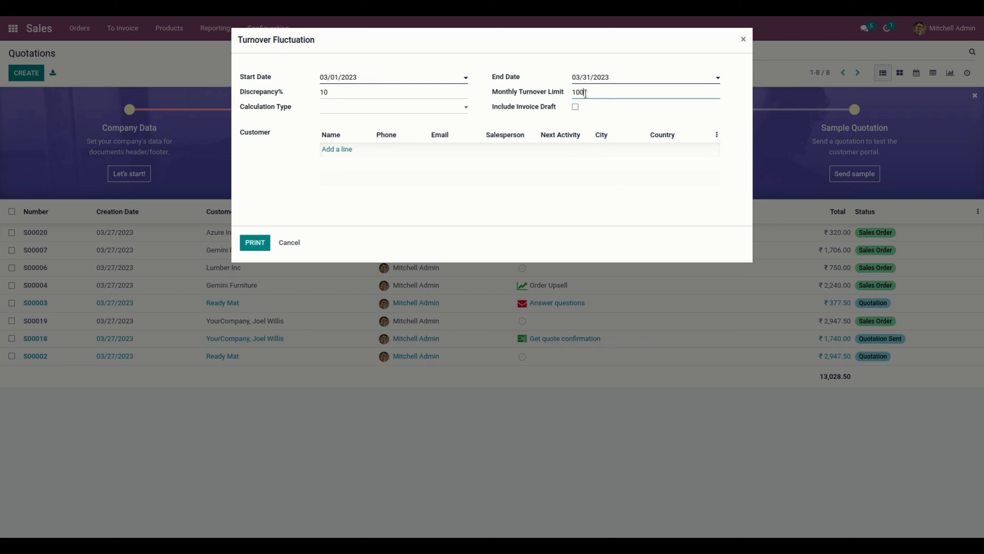
Step: Choose the Taxed calculation type and include invoice drafts
{"action": "left_click", "coordinate": [394, 108]}
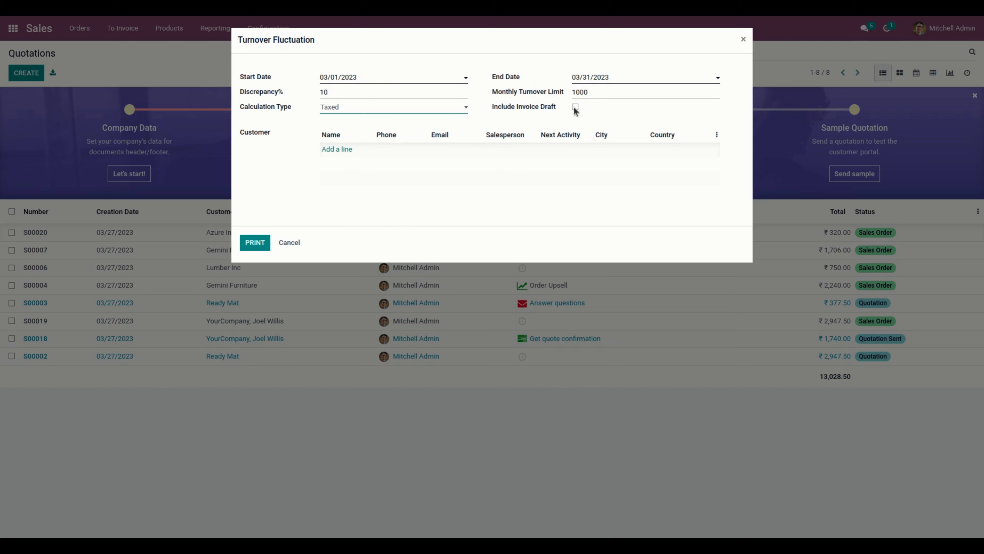
{"action": "left_click", "coordinate": [575, 107]}
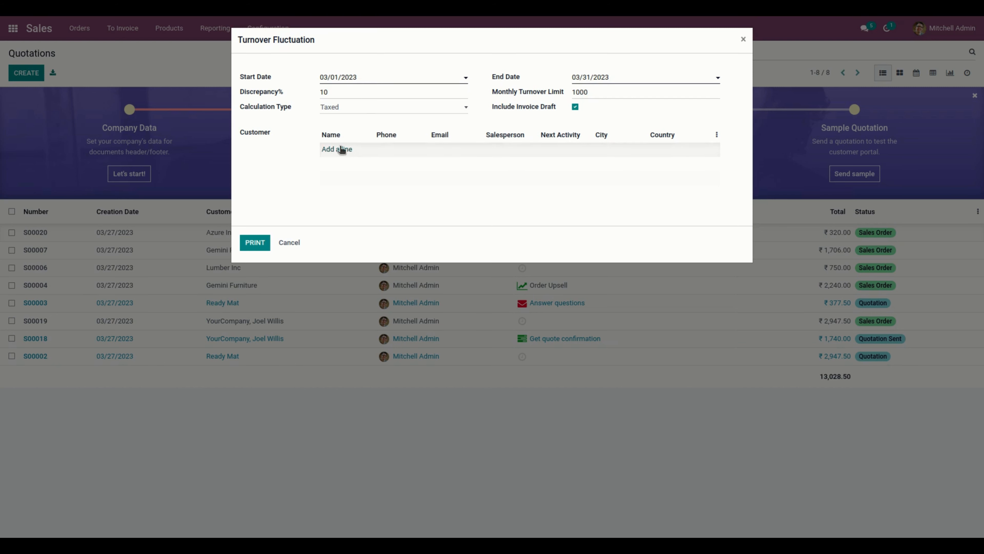
{"action": "left_click", "coordinate": [337, 150]}
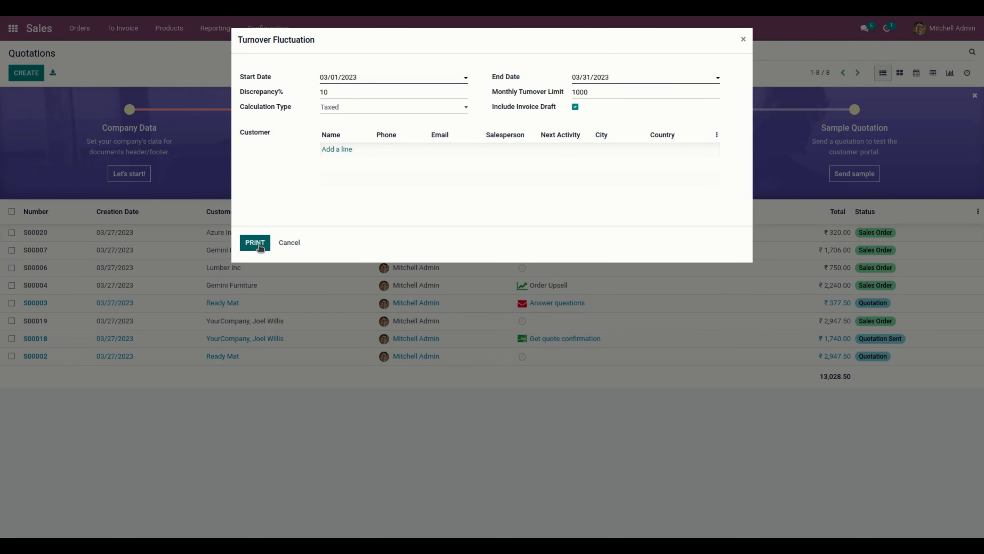
Step: Print the turnover fluctuation report and view the downloaded PDF
{"action": "left_click", "coordinate": [255, 242]}
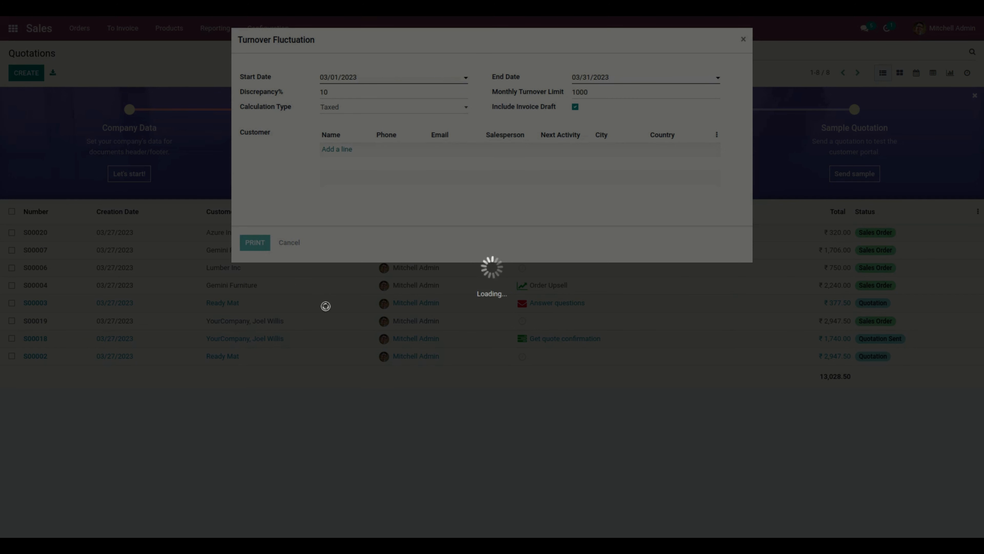
{"action": "left_click", "coordinate": [255, 243]}
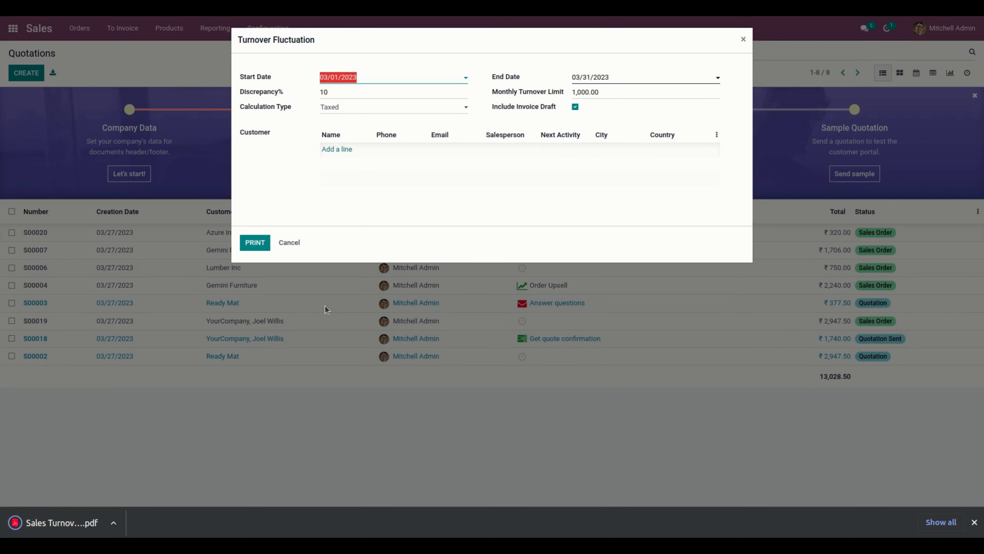
{"action": "mouse_move", "coordinate": [77, 526]}
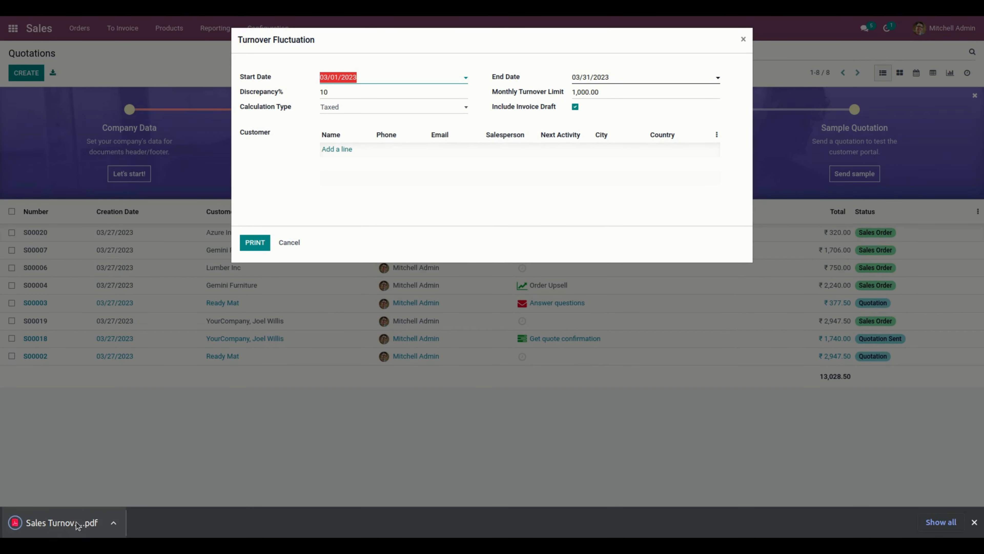
{"action": "left_click", "coordinate": [255, 242]}
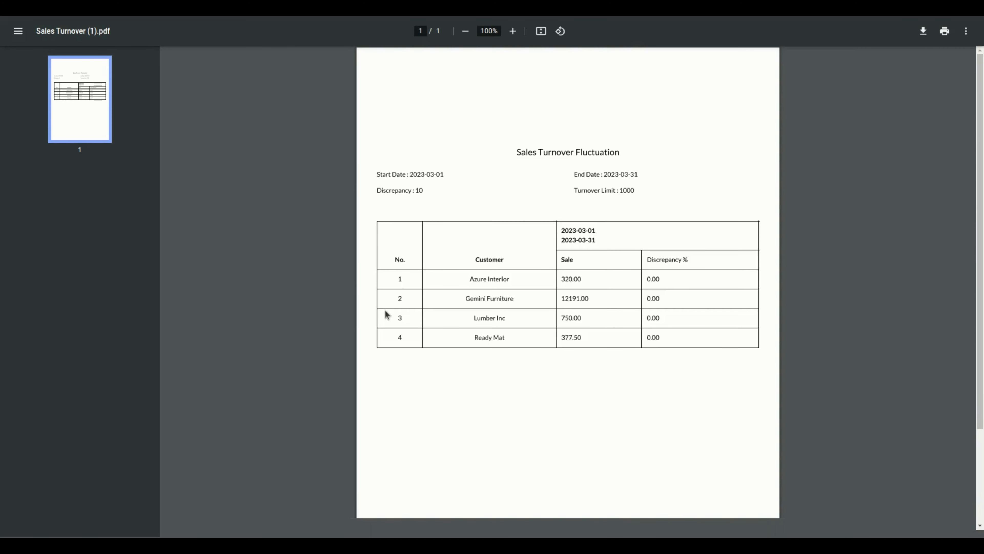
{"action": "mouse_move", "coordinate": [568, 177]}
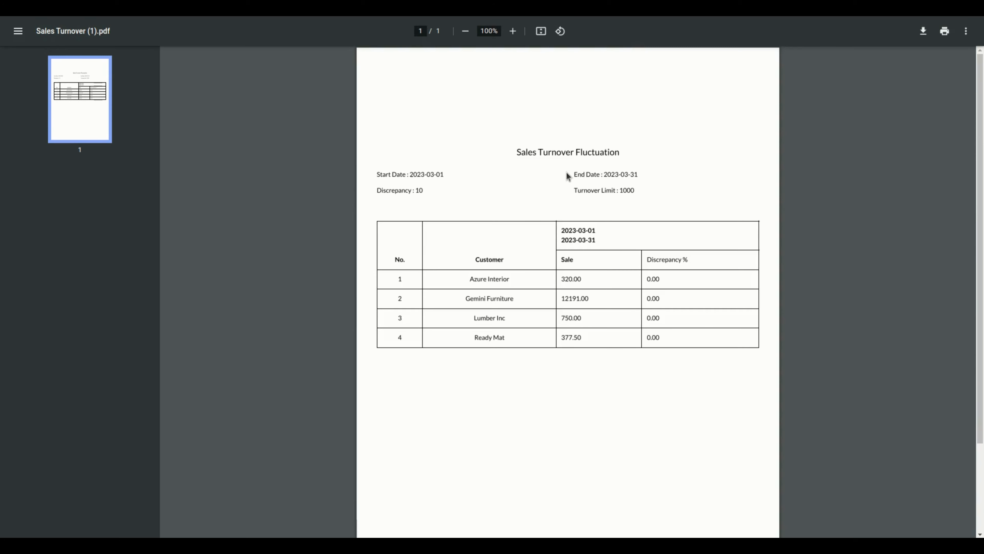
{"action": "mouse_move", "coordinate": [418, 201]}
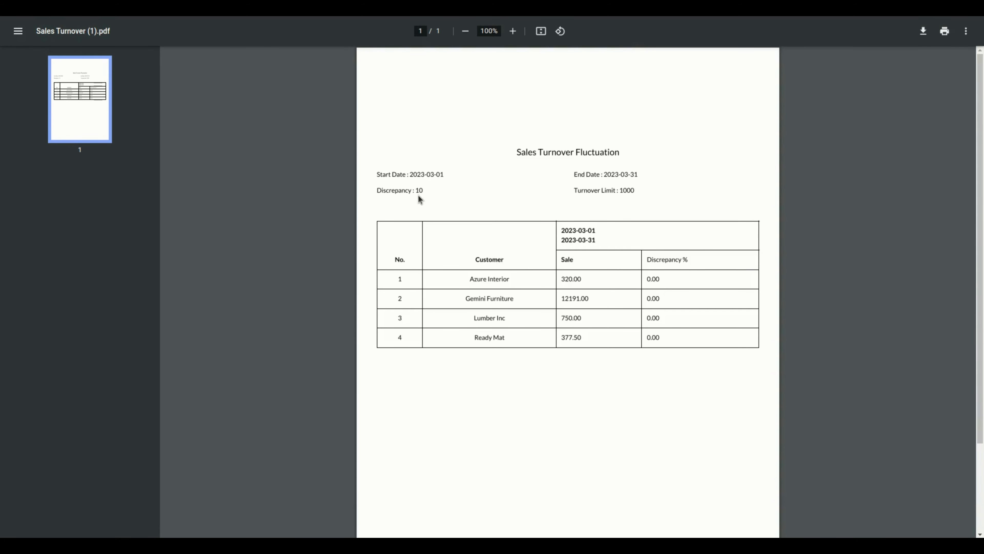
{"action": "mouse_move", "coordinate": [600, 202]}
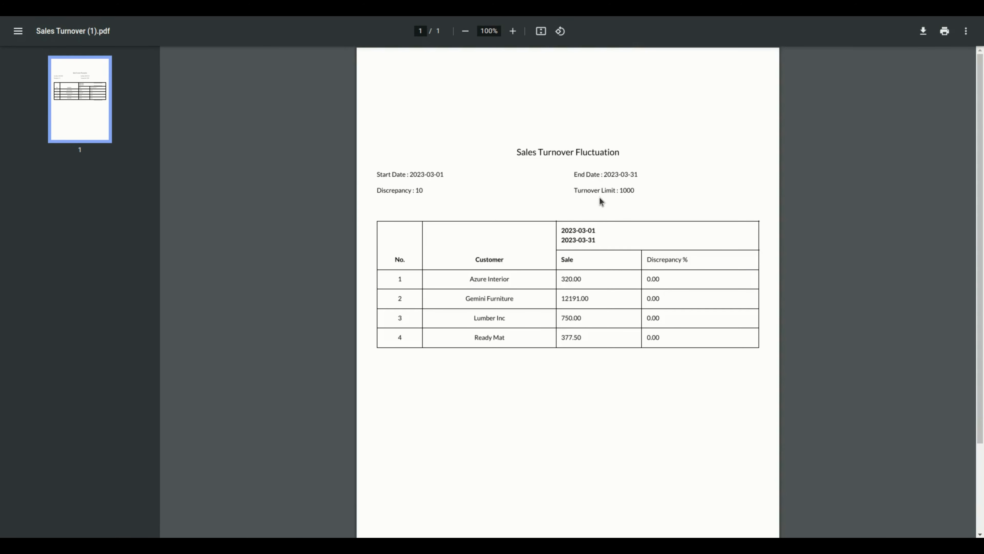
{"action": "mouse_move", "coordinate": [608, 171]}
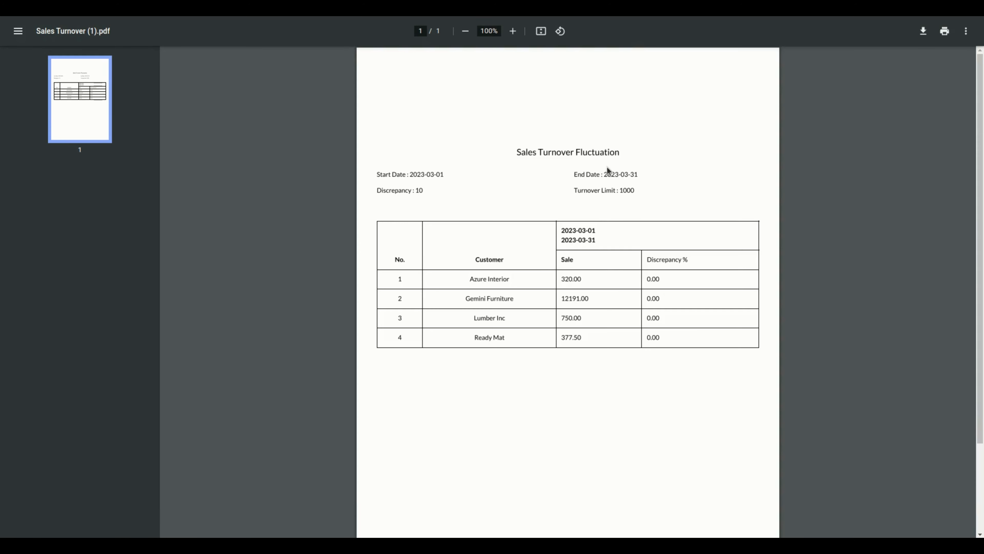
{"action": "mouse_move", "coordinate": [571, 191]}
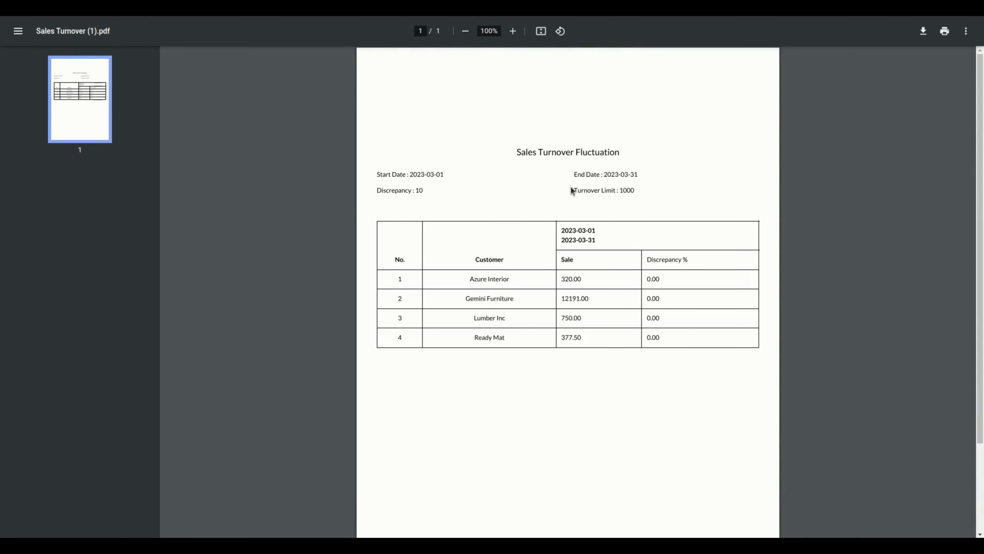
{"action": "mouse_move", "coordinate": [540, 381]}
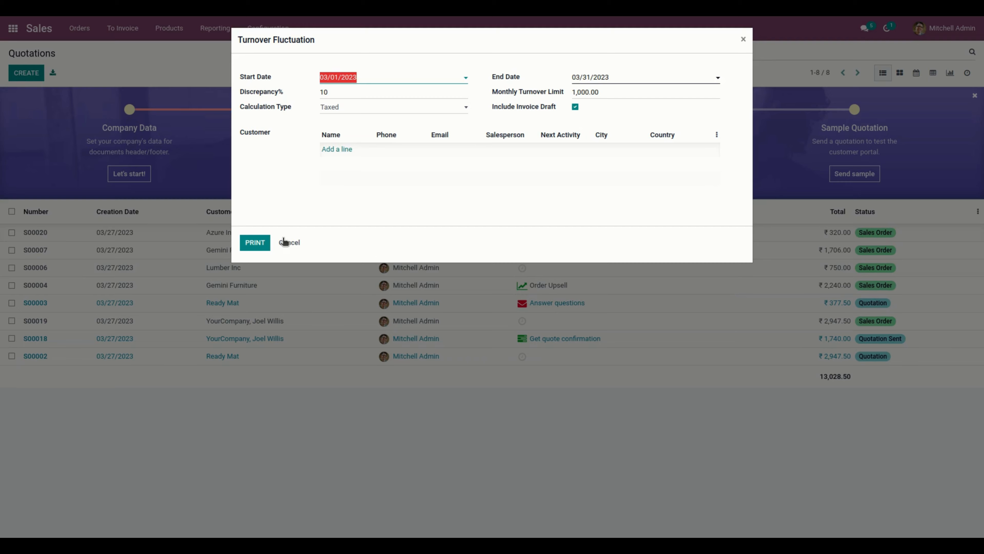
Step: Cancel the Turnover Fluctuation form, returning to the quotations list
{"action": "left_click", "coordinate": [289, 243]}
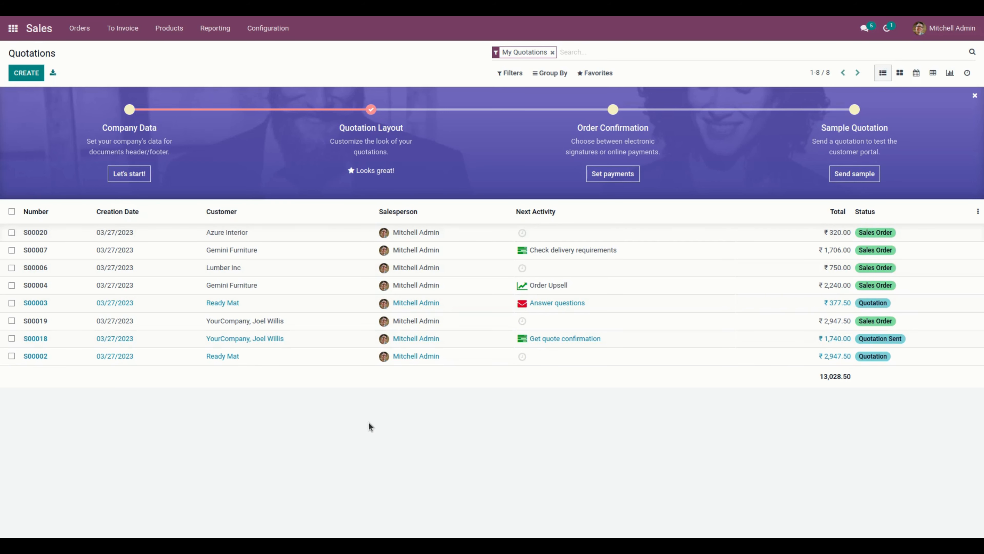